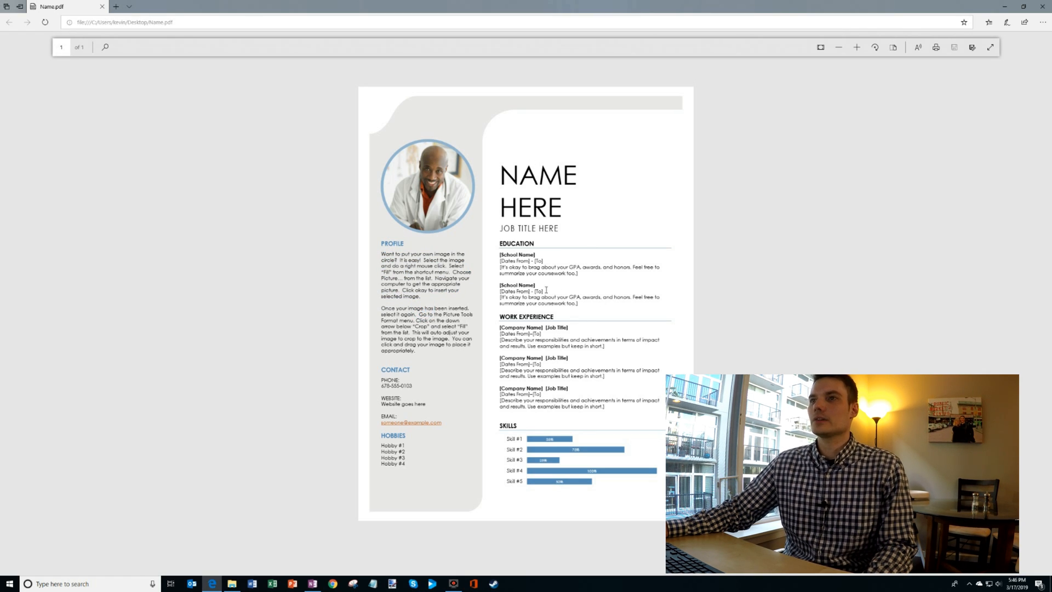
pyautogui.moveTo(585, 282)
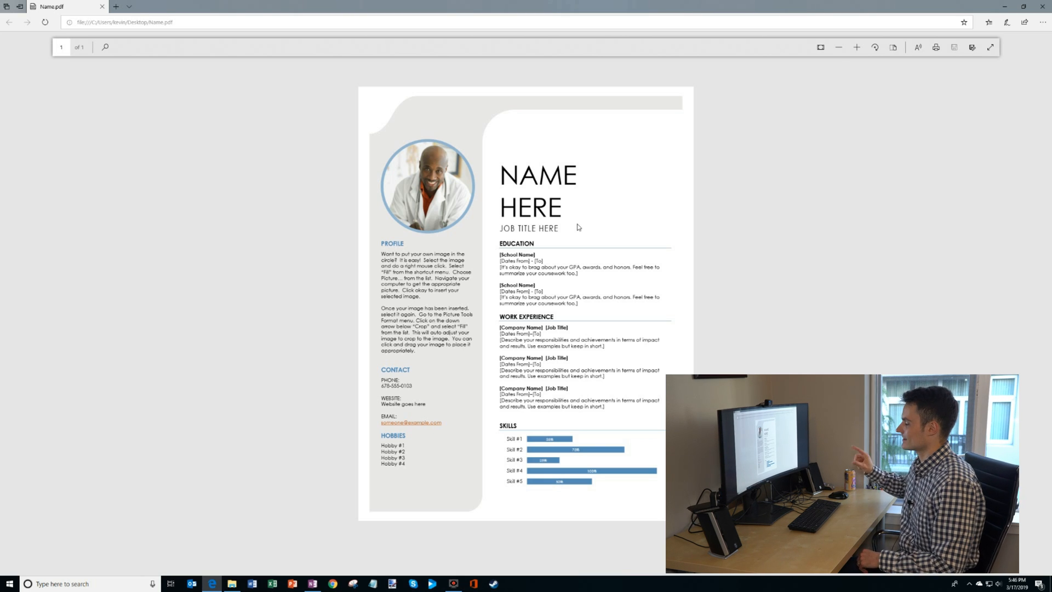
# Restore the Edge window showing Name.pdf down to a smaller window on the desktop
pyautogui.click(1023, 7)
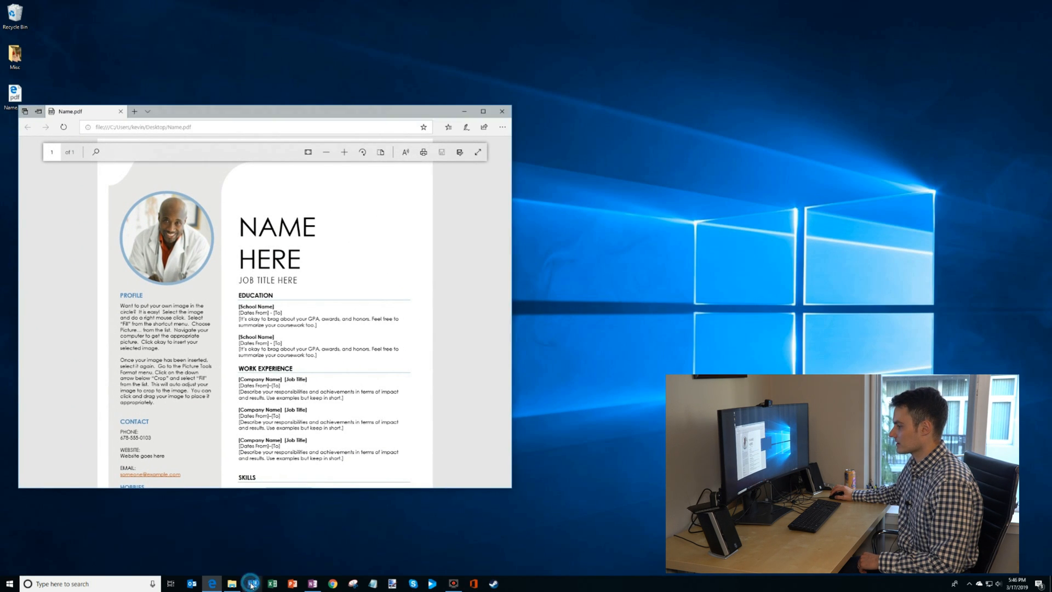
# Start Word from the taskbar and drag Name.pdf from the desktop onto it
pyautogui.click(252, 583)
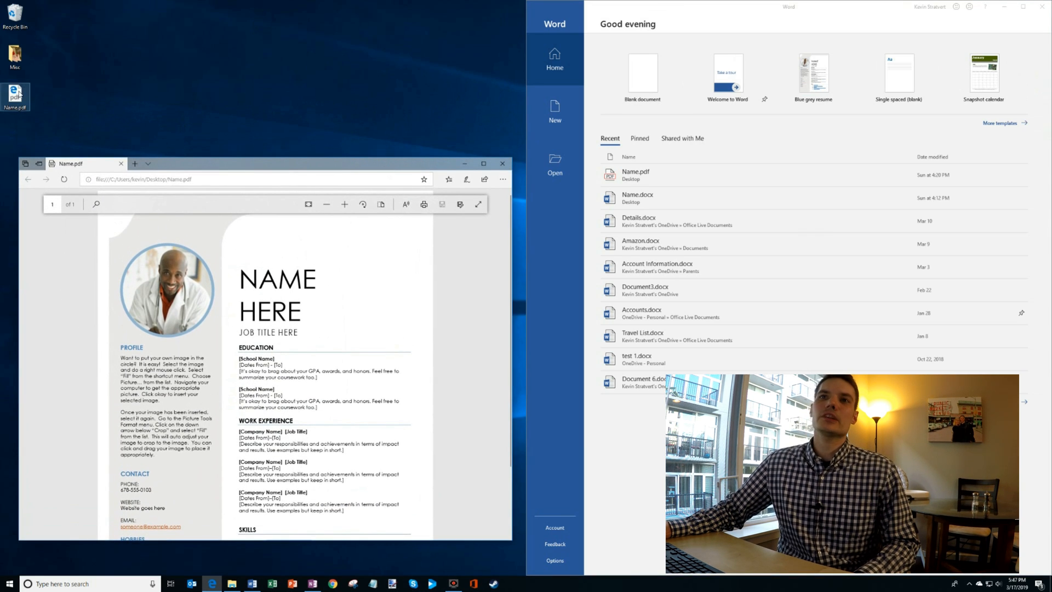
pyautogui.moveTo(14, 98)
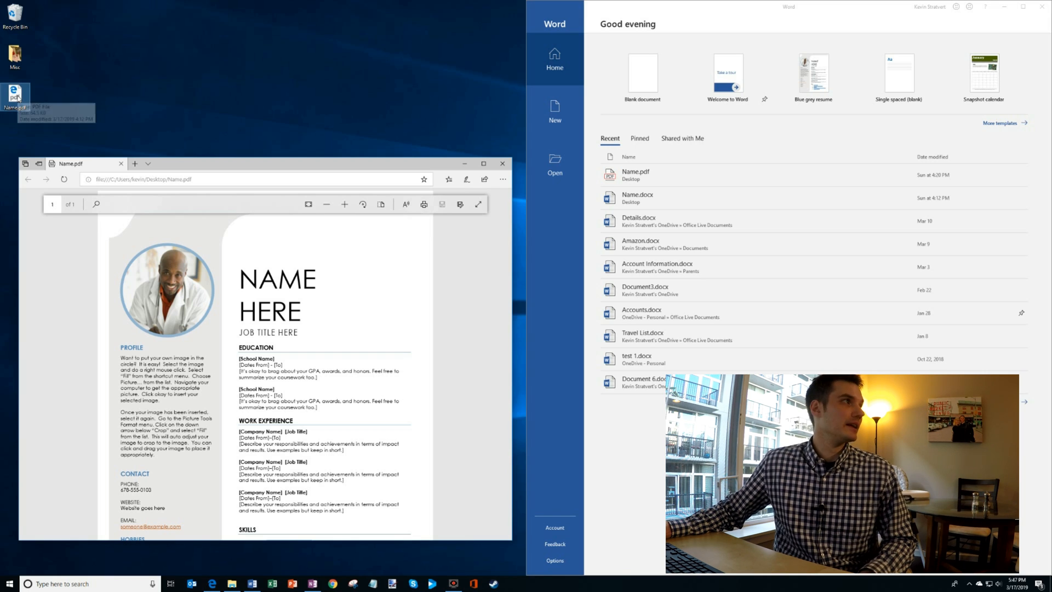
pyautogui.moveTo(14, 97); pyautogui.dragTo(264, 115)
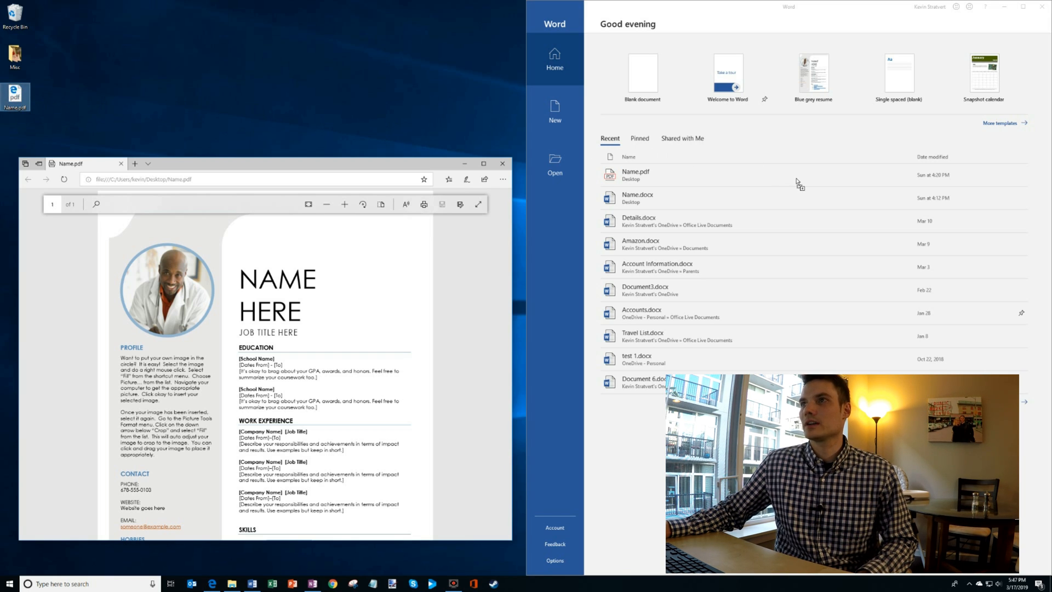
# Open Name.pdf in Word and accept converting it into an editable document
pyautogui.click(634, 174)
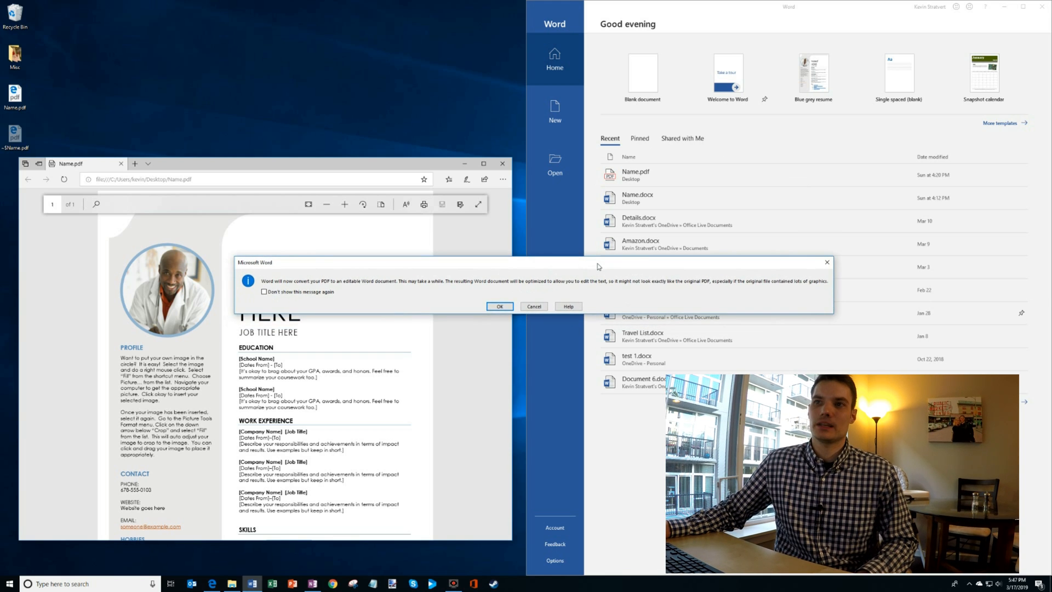
pyautogui.moveTo(349, 287)
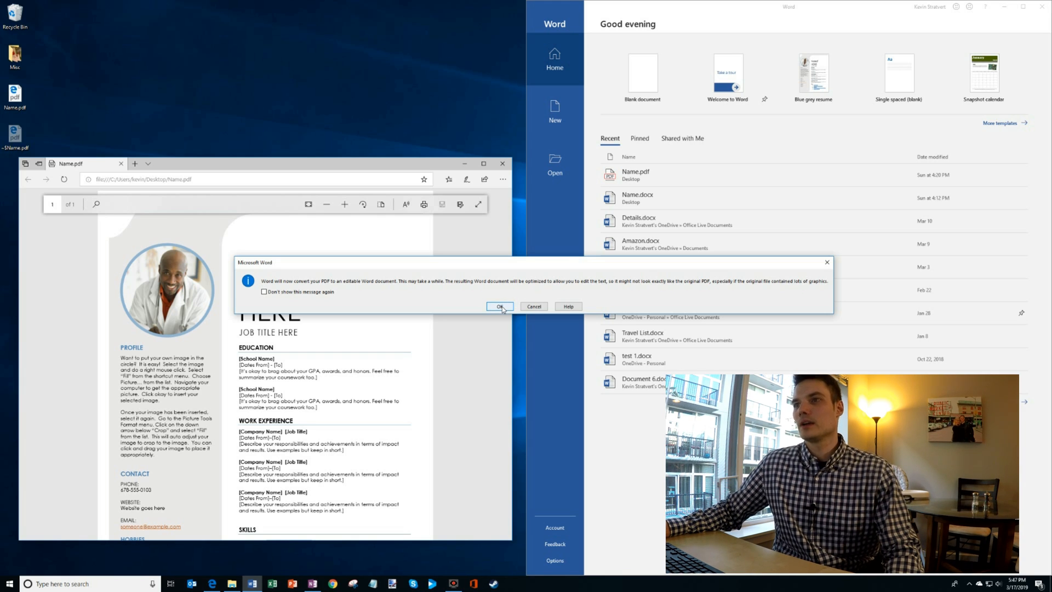
pyautogui.click(499, 306)
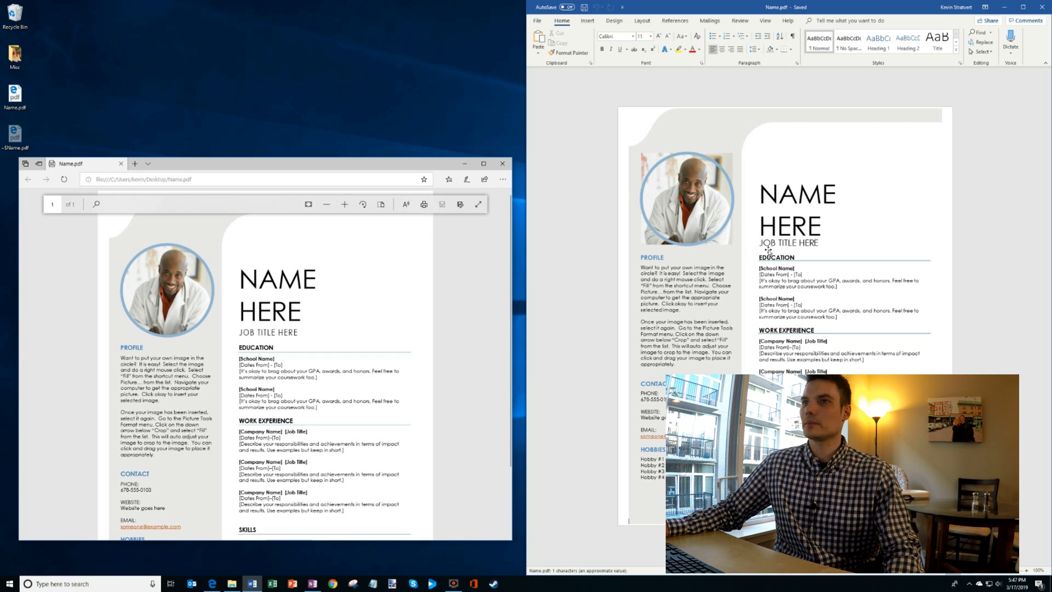
# Snap the PDF to the left, then send the square photo backward so it shows circular again
pyautogui.moveTo(268, 163); pyautogui.dragTo(268, 119)
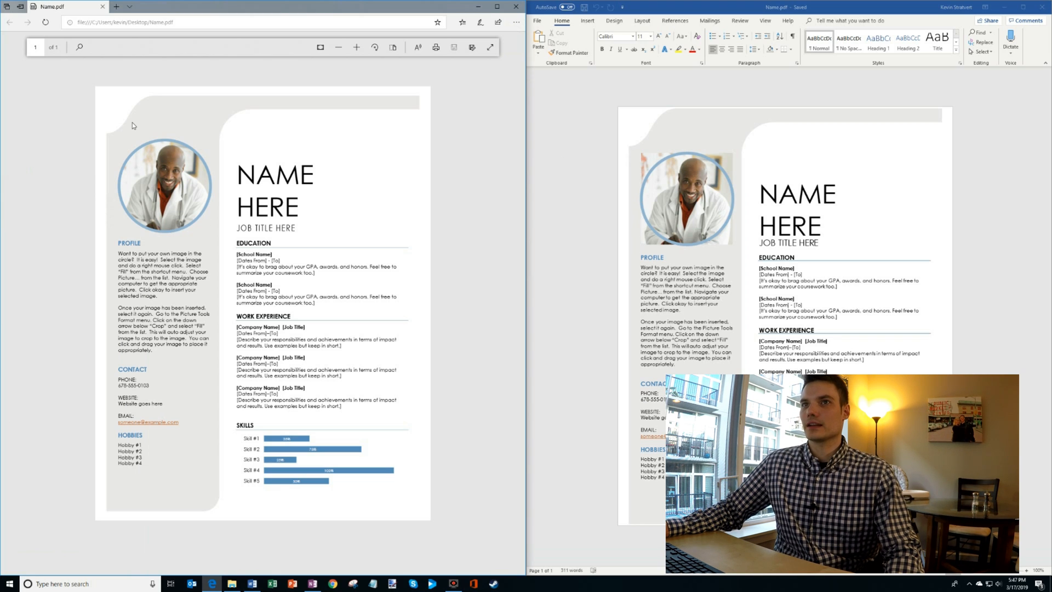
pyautogui.click(686, 196)
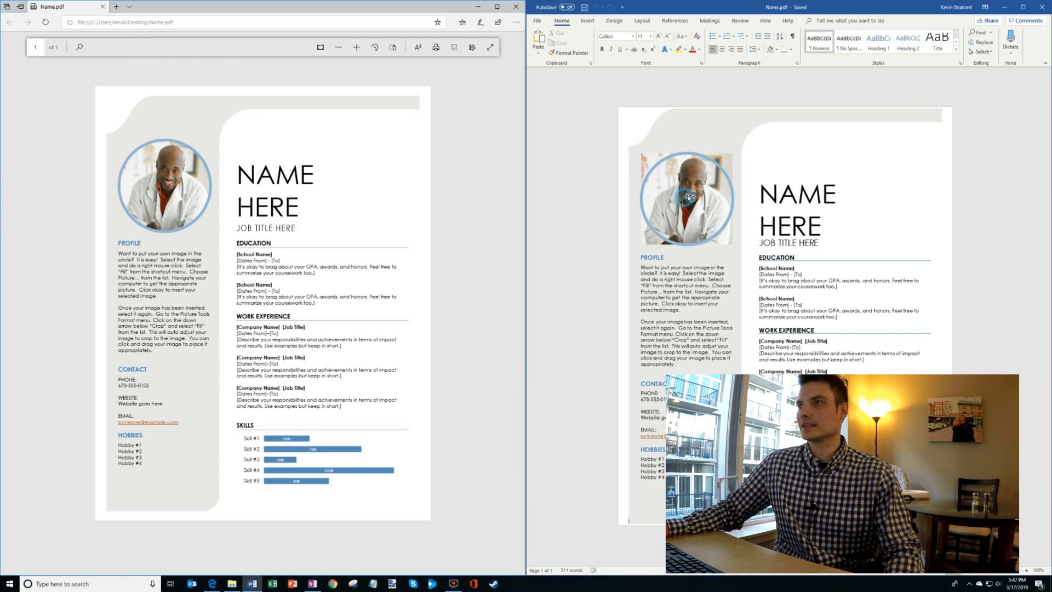
pyautogui.click(686, 197)
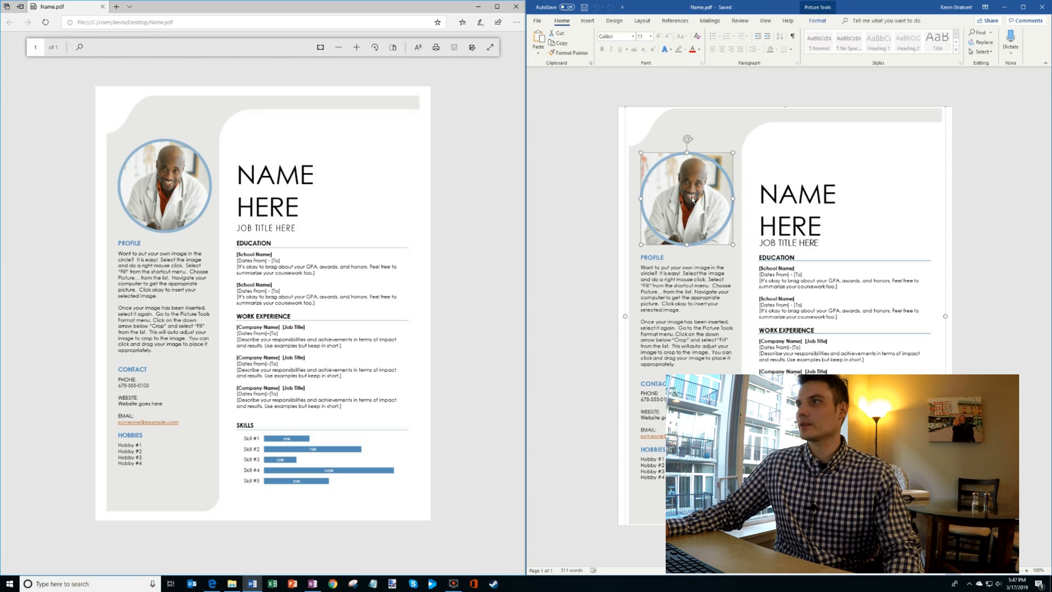
pyautogui.click(818, 20)
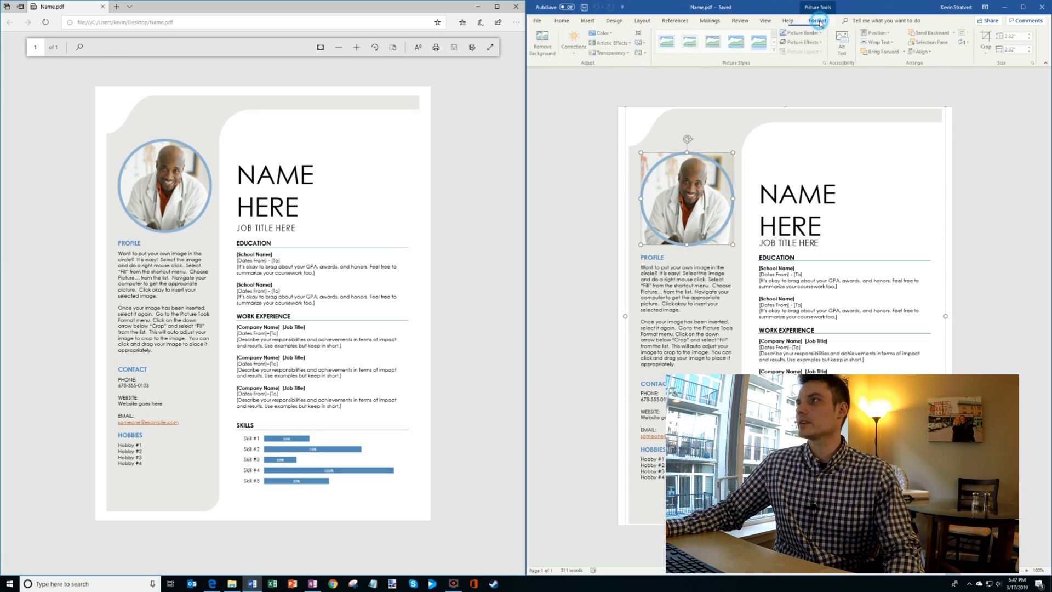
pyautogui.click(997, 48)
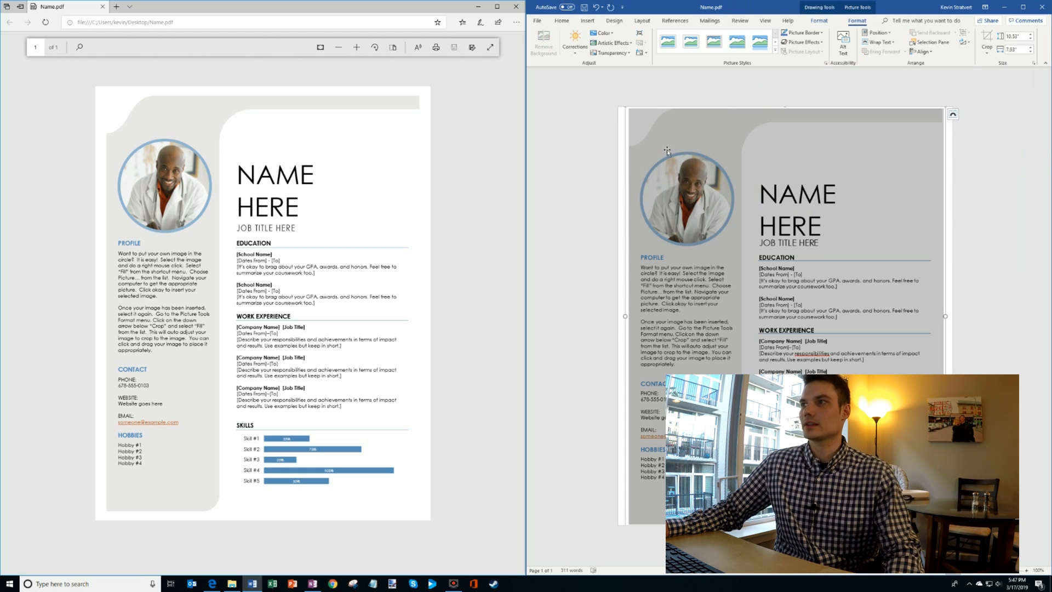
# Replace the NAME HERE placeholder heading with Kevin Stratvert
pyautogui.click(797, 193)
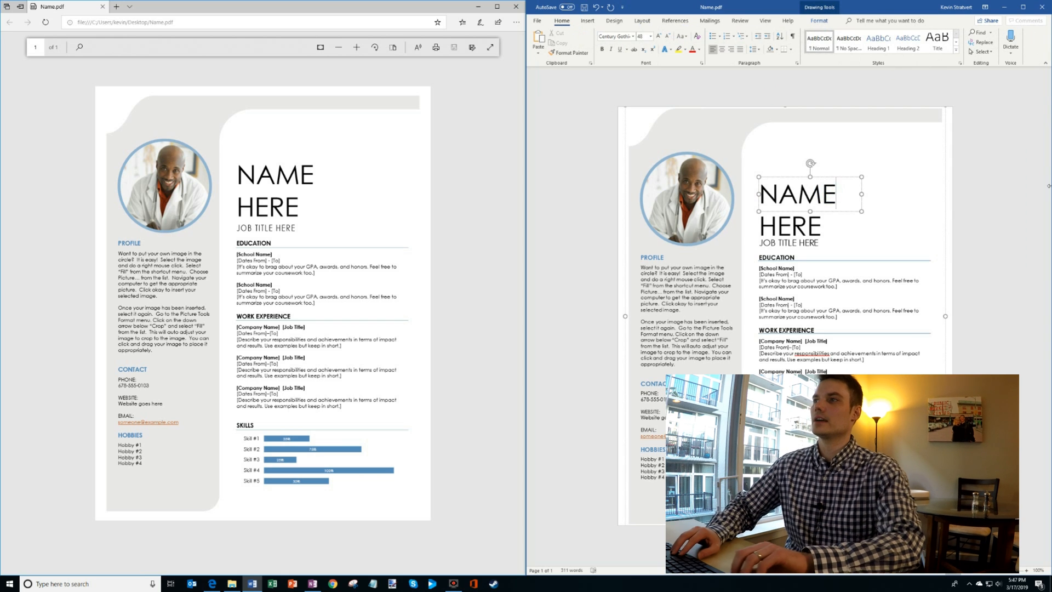
pyautogui.write('Kevin')
pyautogui.click(790, 226)
pyautogui.write('Stratvert')
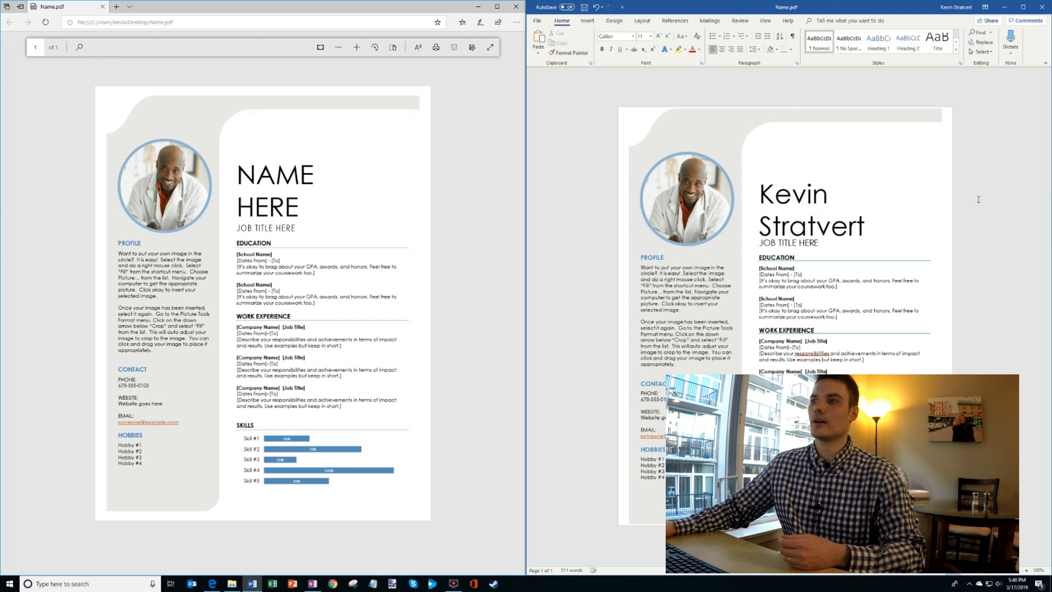
pyautogui.click(686, 297)
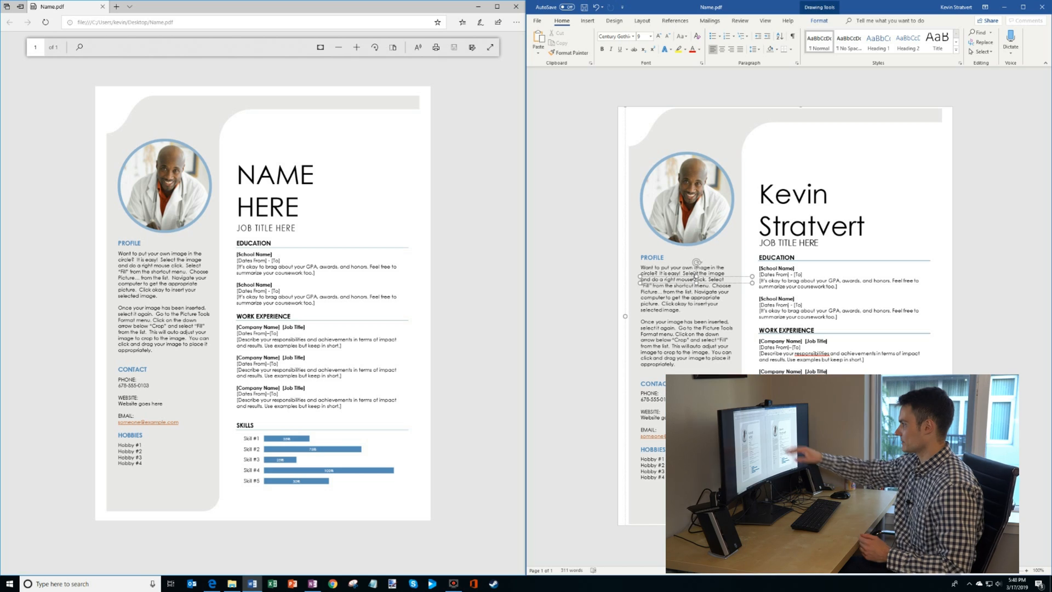
pyautogui.moveTo(622, 464)
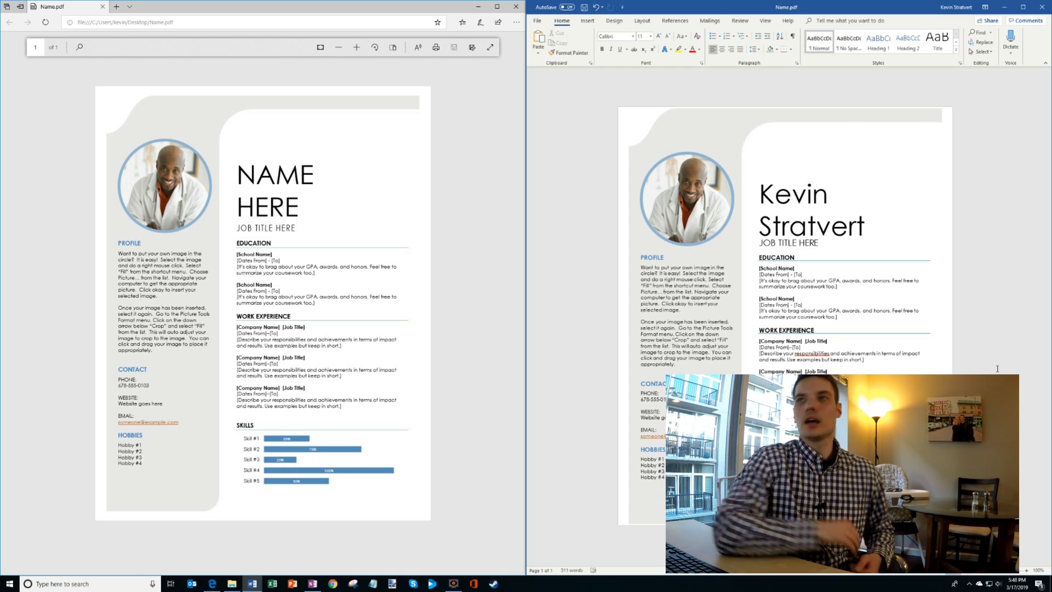
# Go to File > Open > This PC to list the Desktop folder with Misc and Name.pdf
pyautogui.click(537, 20)
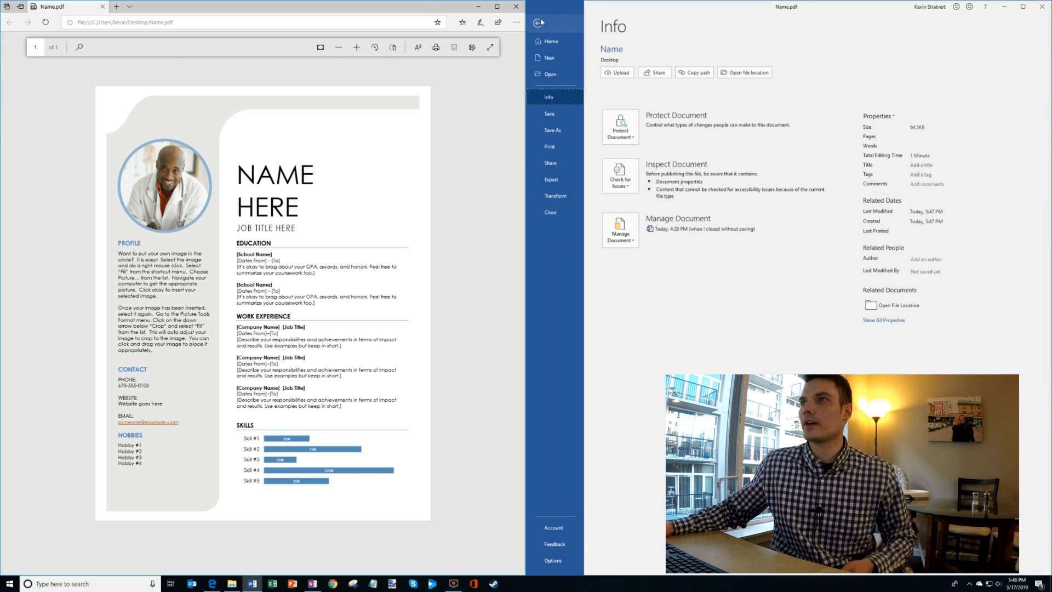
pyautogui.click(548, 74)
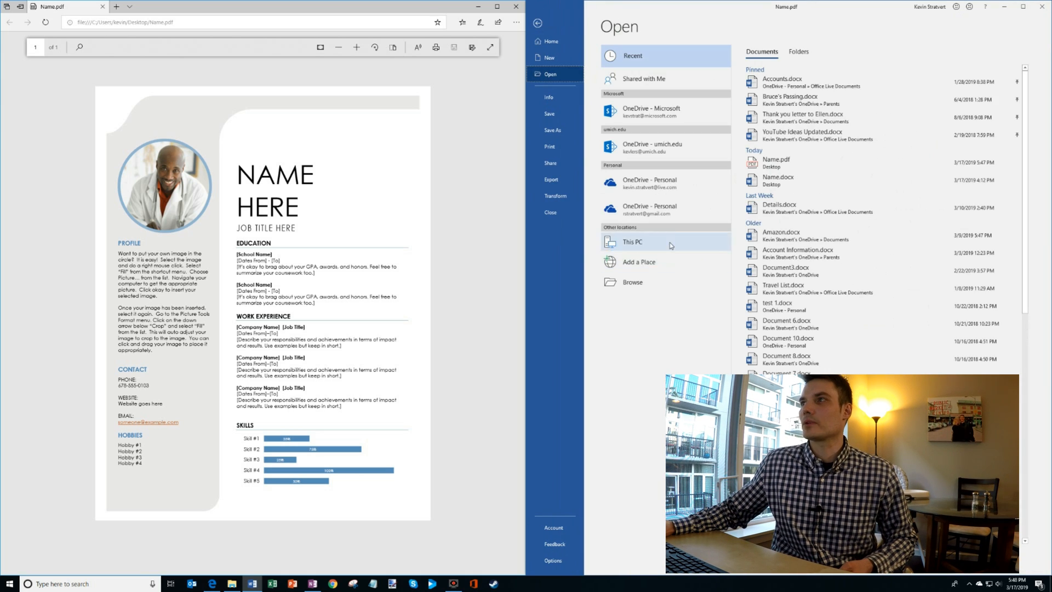
pyautogui.click(631, 241)
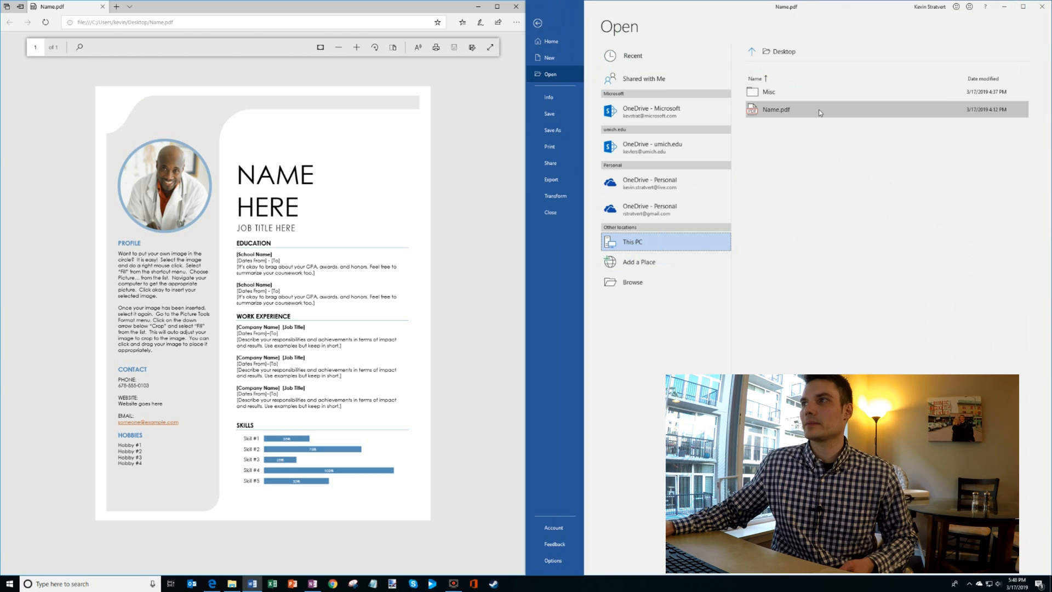